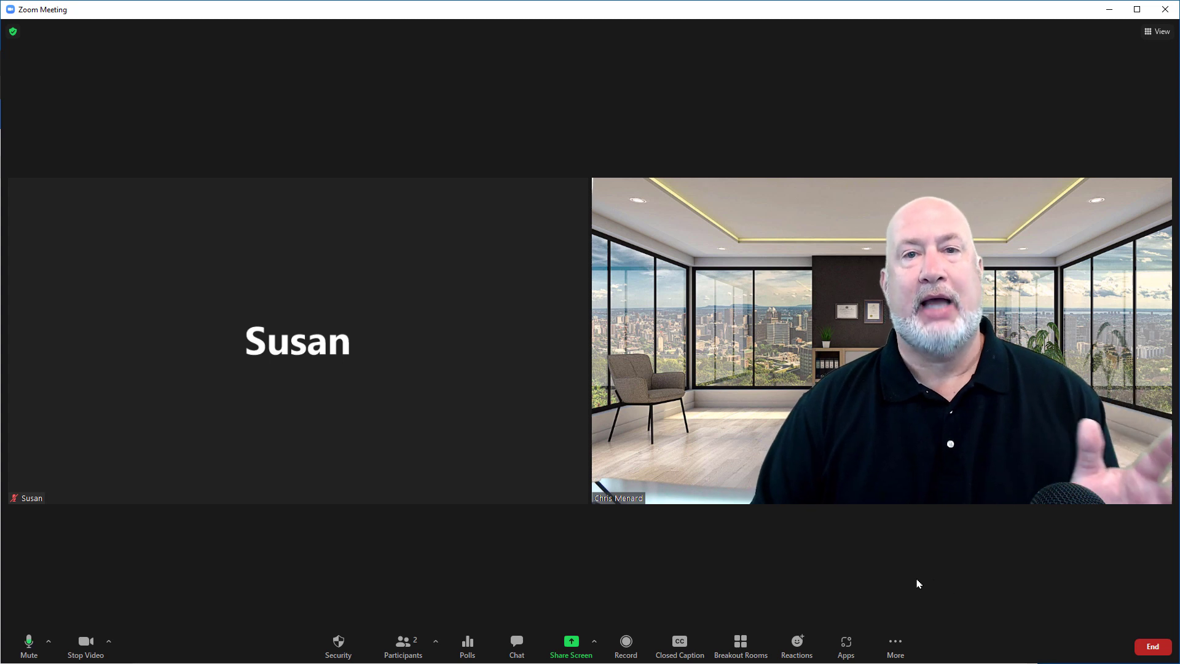
pyautogui.moveTo(902, 577)
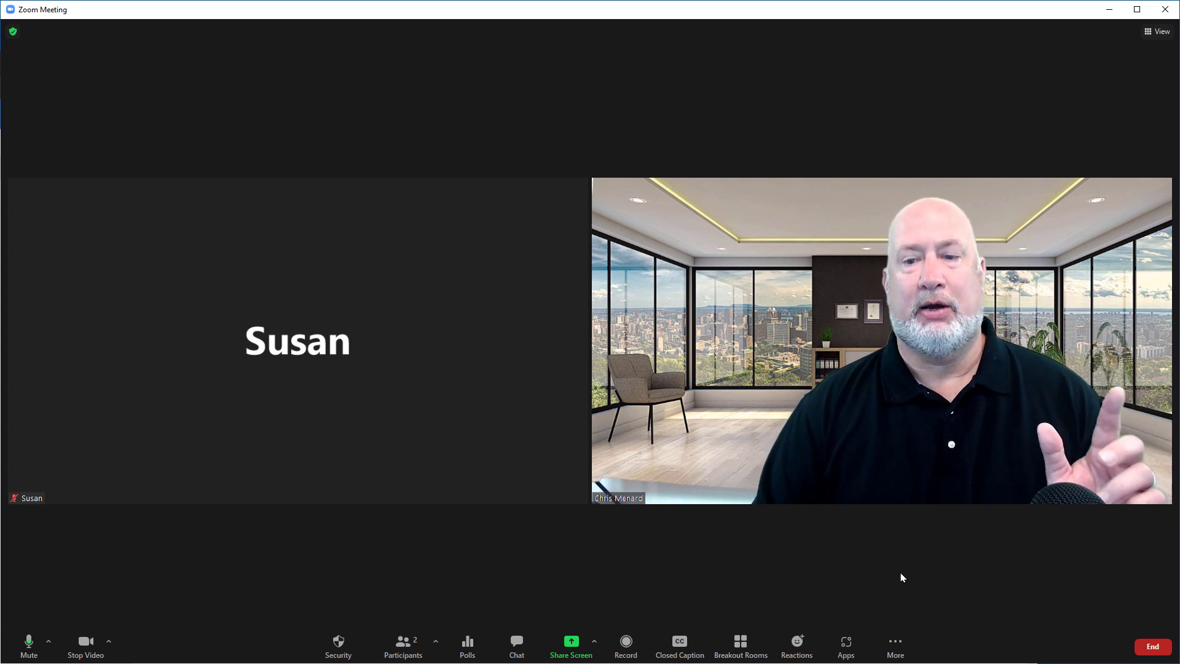
# Reveal the More menu in the meeting toolbar where Start Focus Mode is offered
pyautogui.click(895, 645)
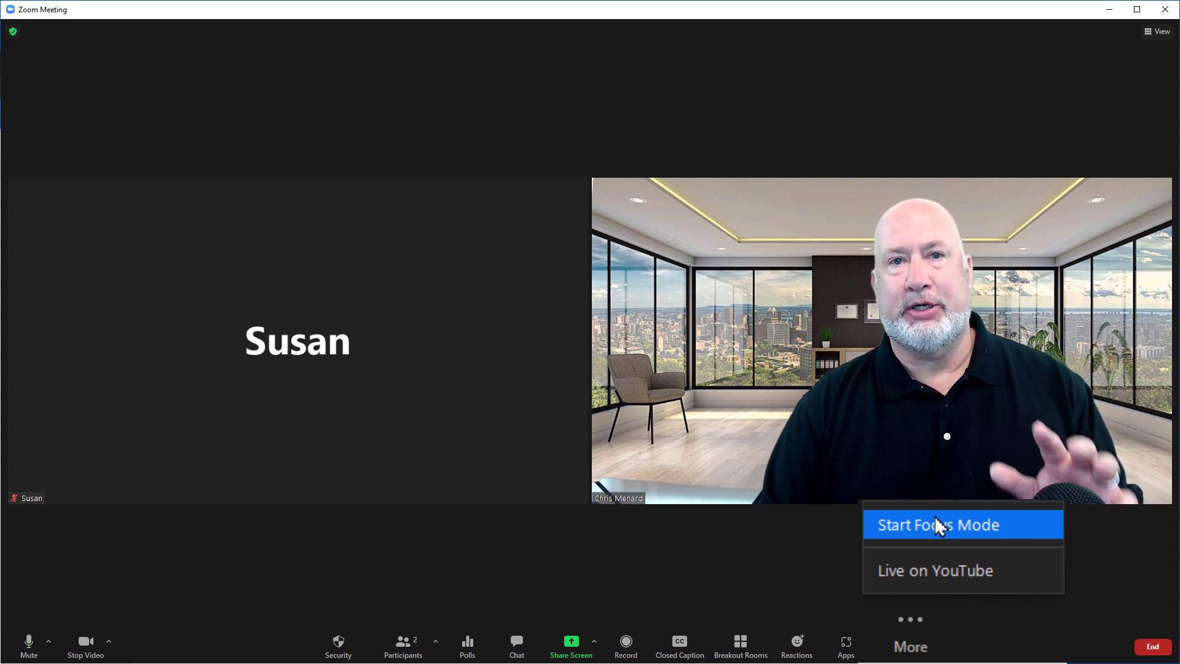
# Start Focus Mode and confirm it in the dialog so only hosts and spotlighted videos show
pyautogui.click(938, 524)
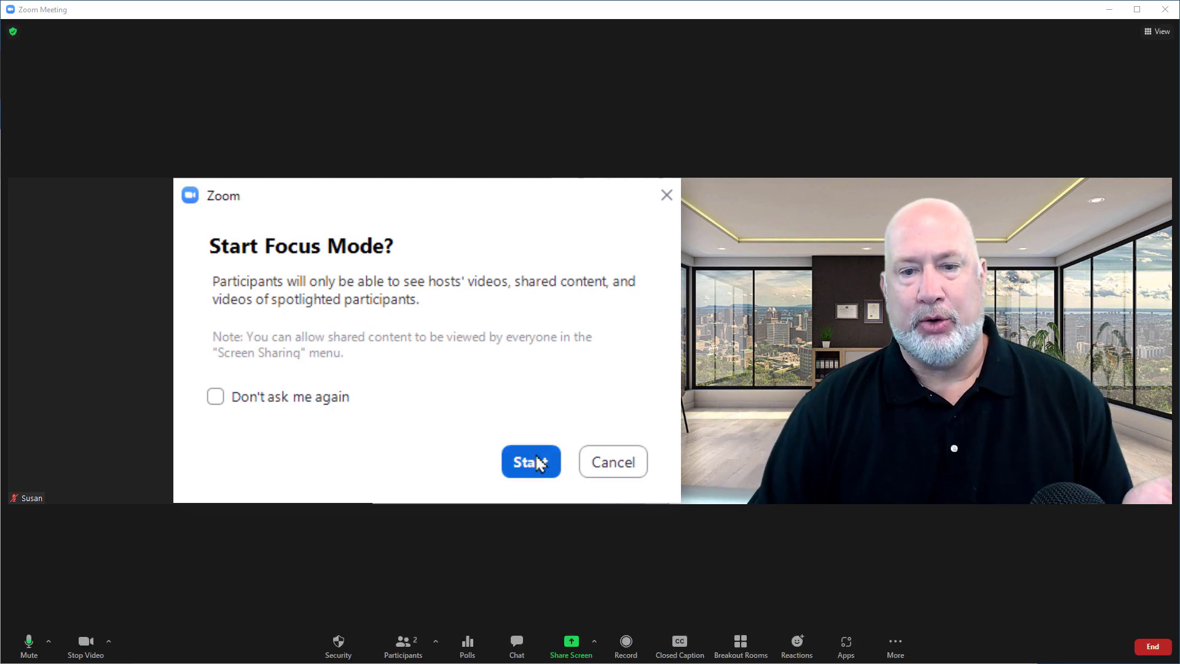
pyautogui.click(530, 461)
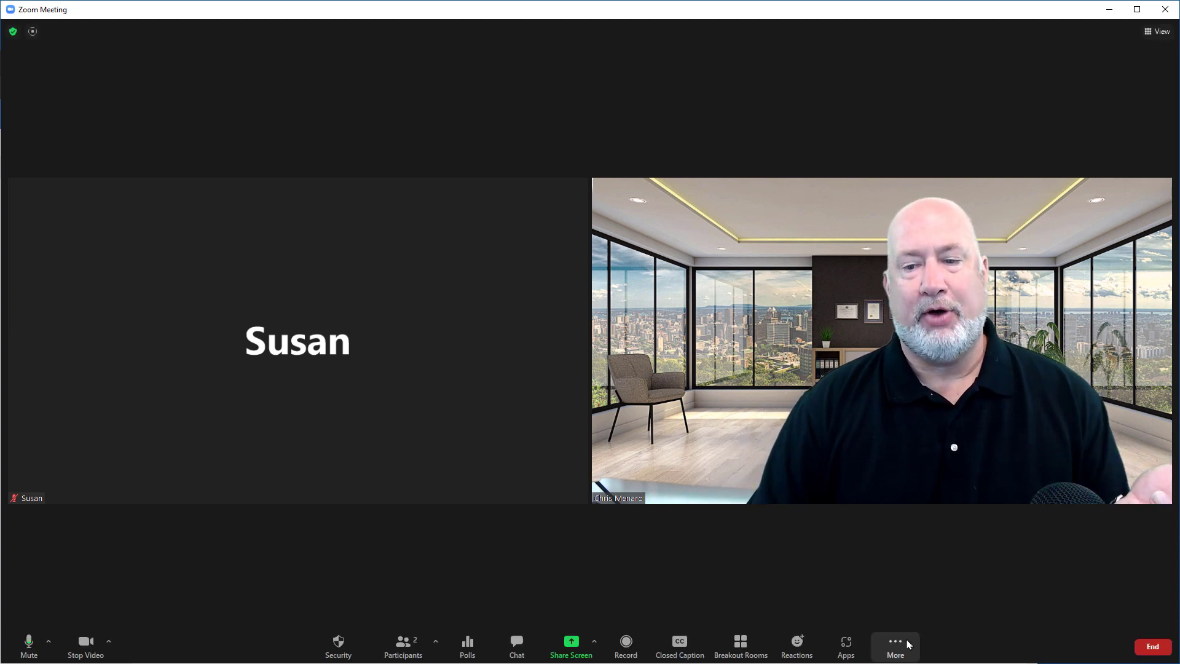
# Stop Focus Mode from the More menu, then bring up the Share Screen window
pyautogui.click(894, 646)
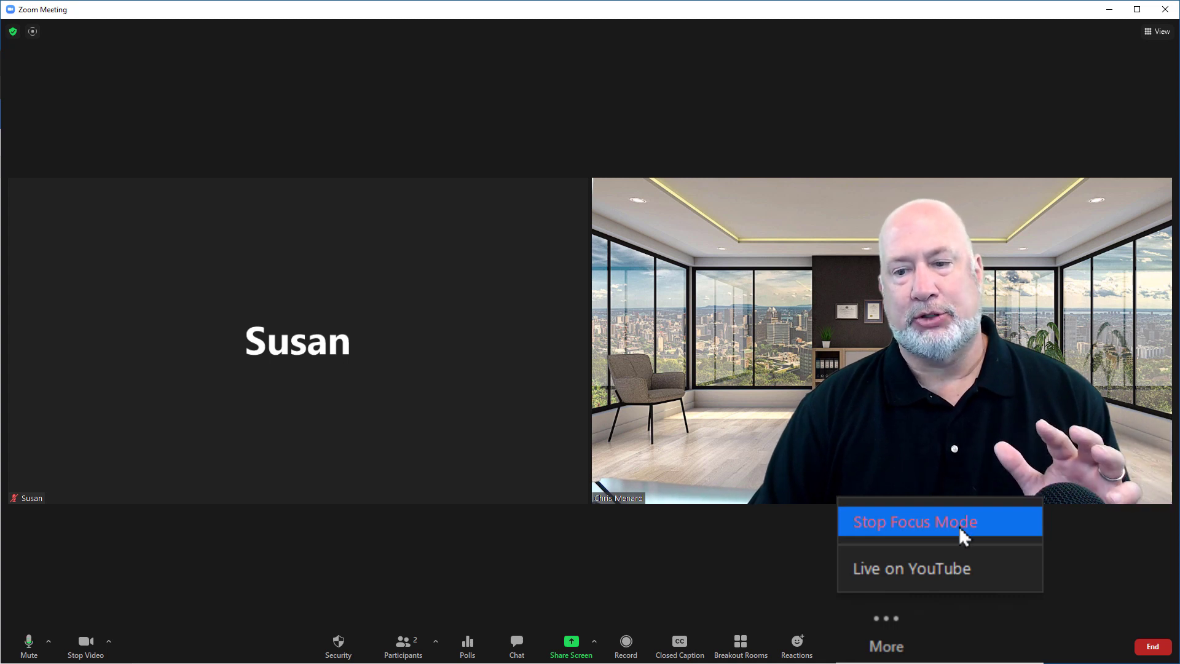
pyautogui.click(913, 520)
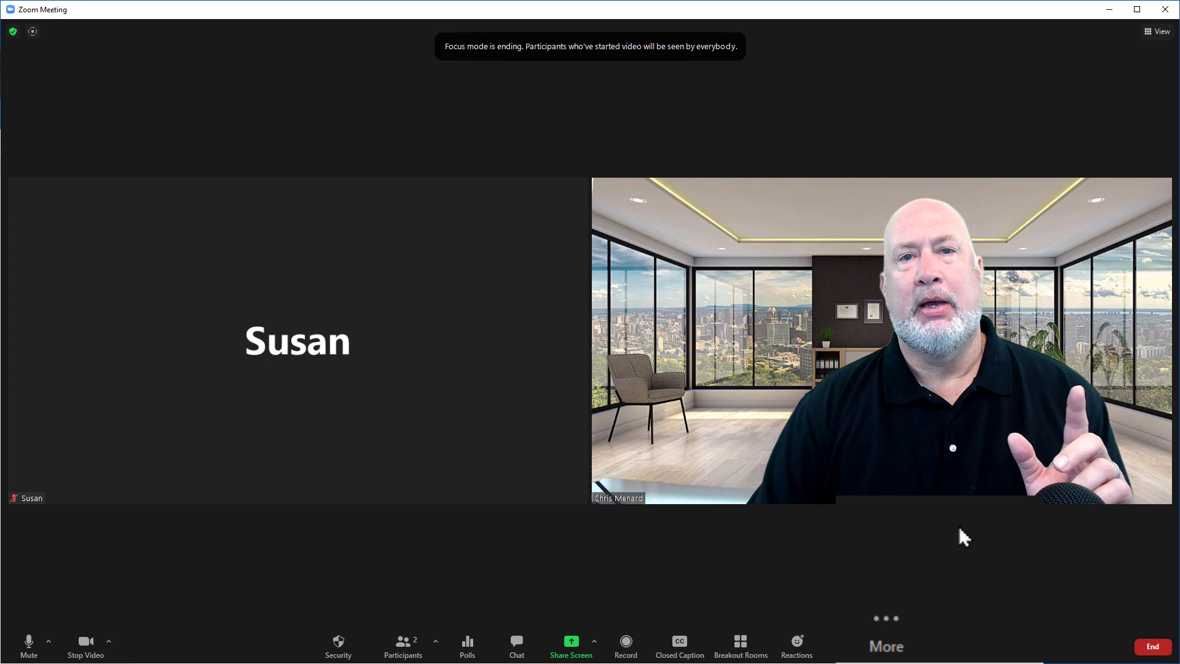
pyautogui.moveTo(885, 644)
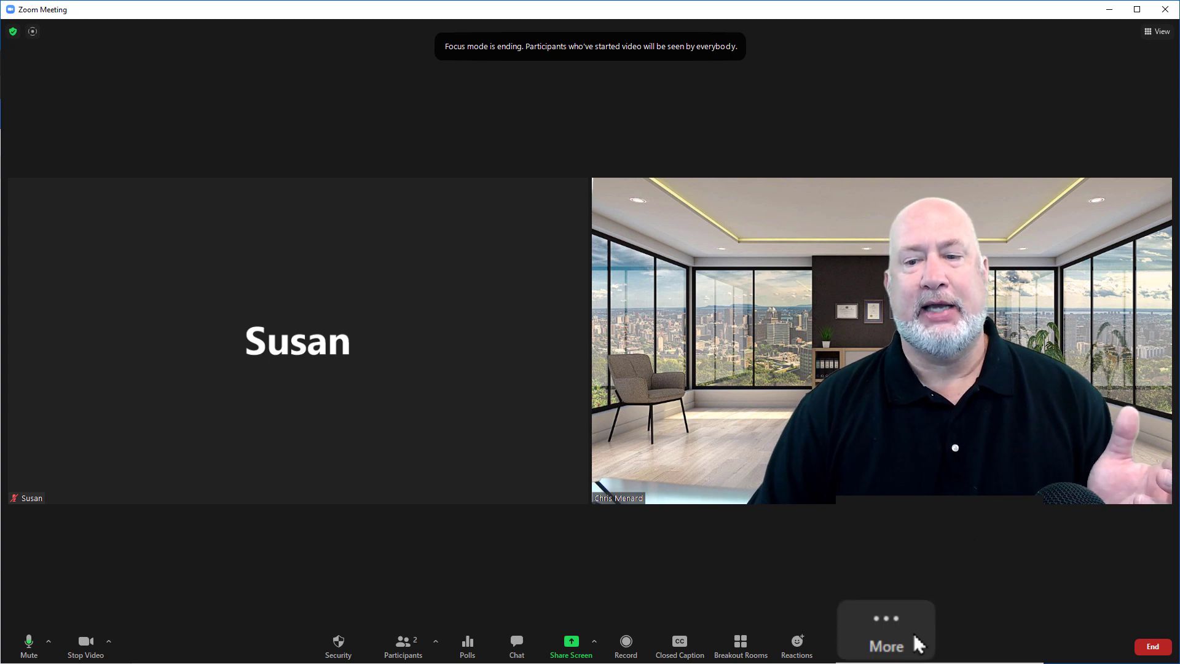
pyautogui.click(885, 632)
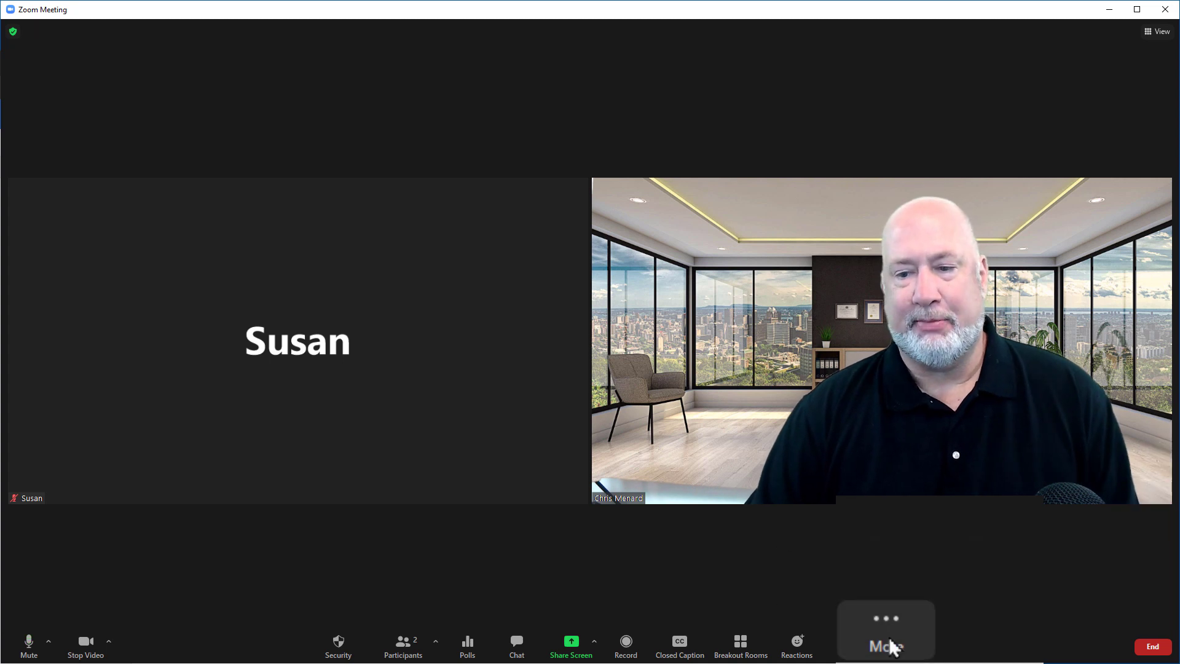
pyautogui.moveTo(827, 561)
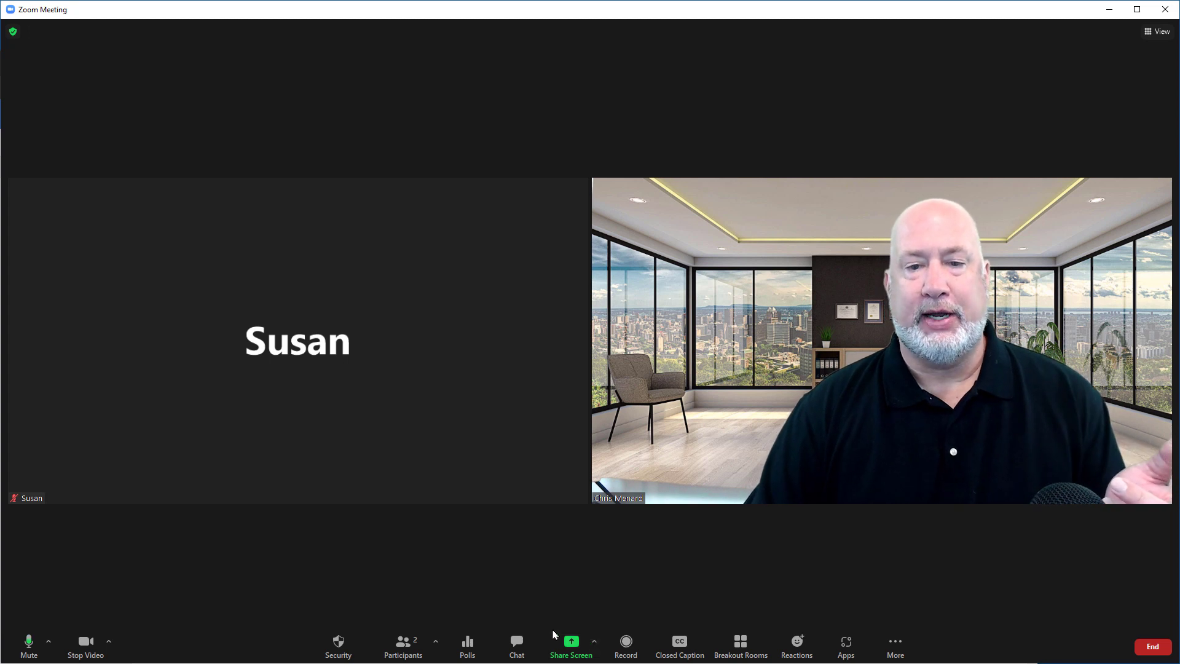
pyautogui.click(570, 642)
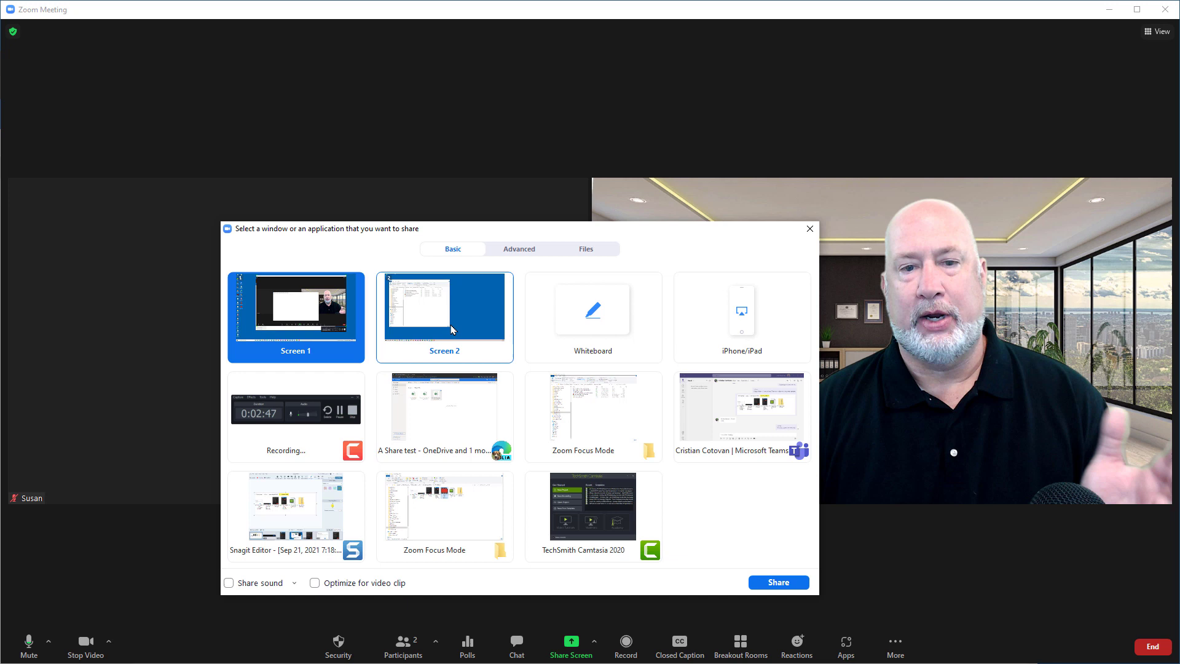
pyautogui.moveTo(545, 423)
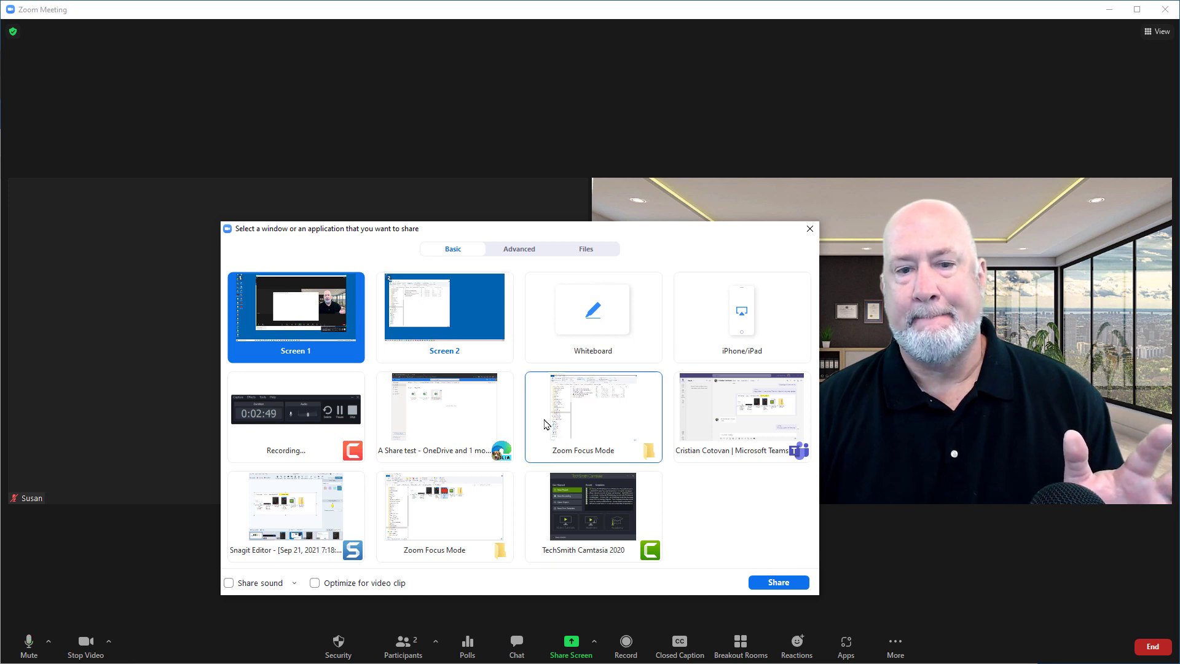
pyautogui.click(810, 228)
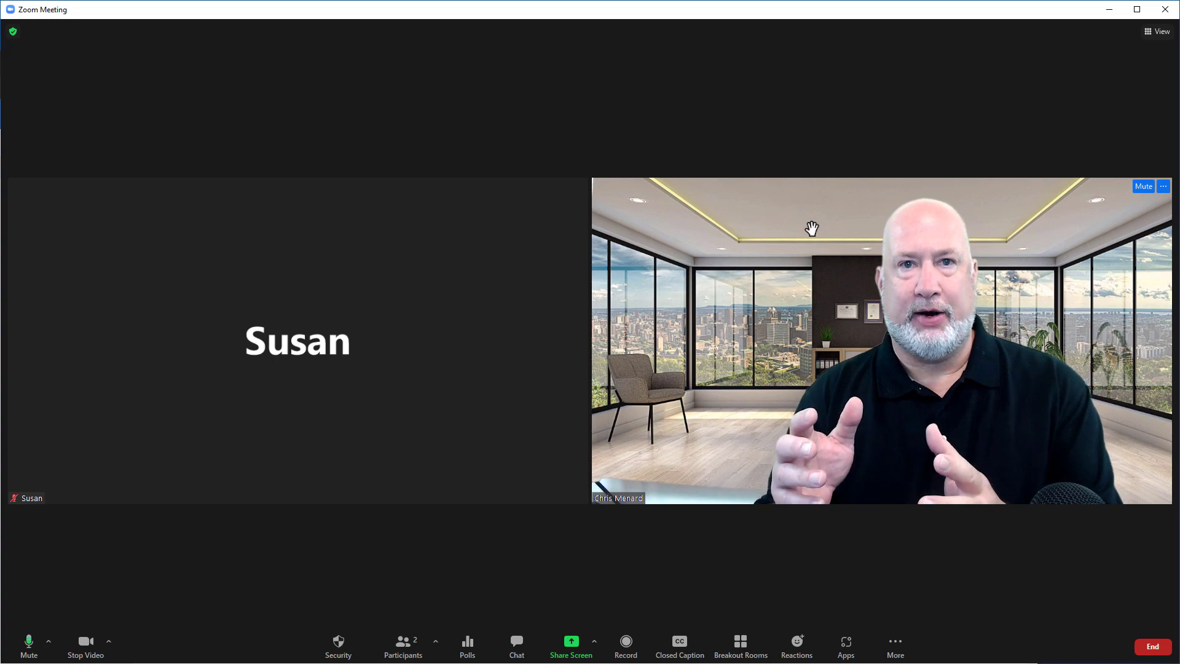
pyautogui.click(894, 645)
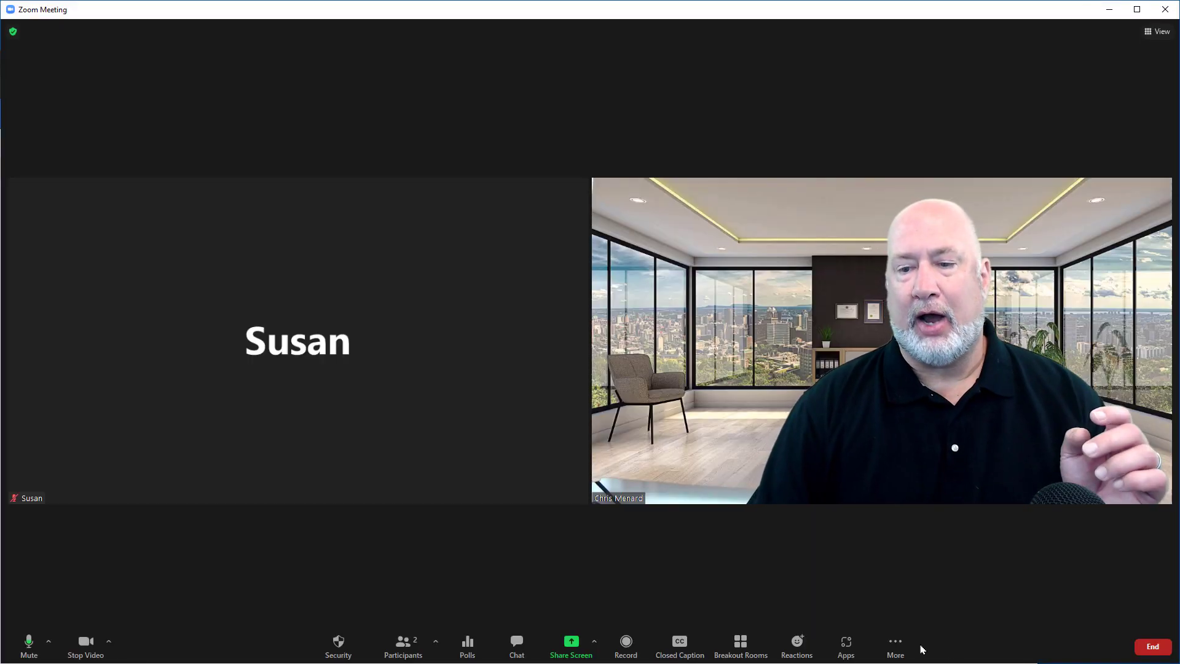
# Restart Focus Mode, confirm it, and show the management actions on Susan's video tile
pyautogui.click(894, 646)
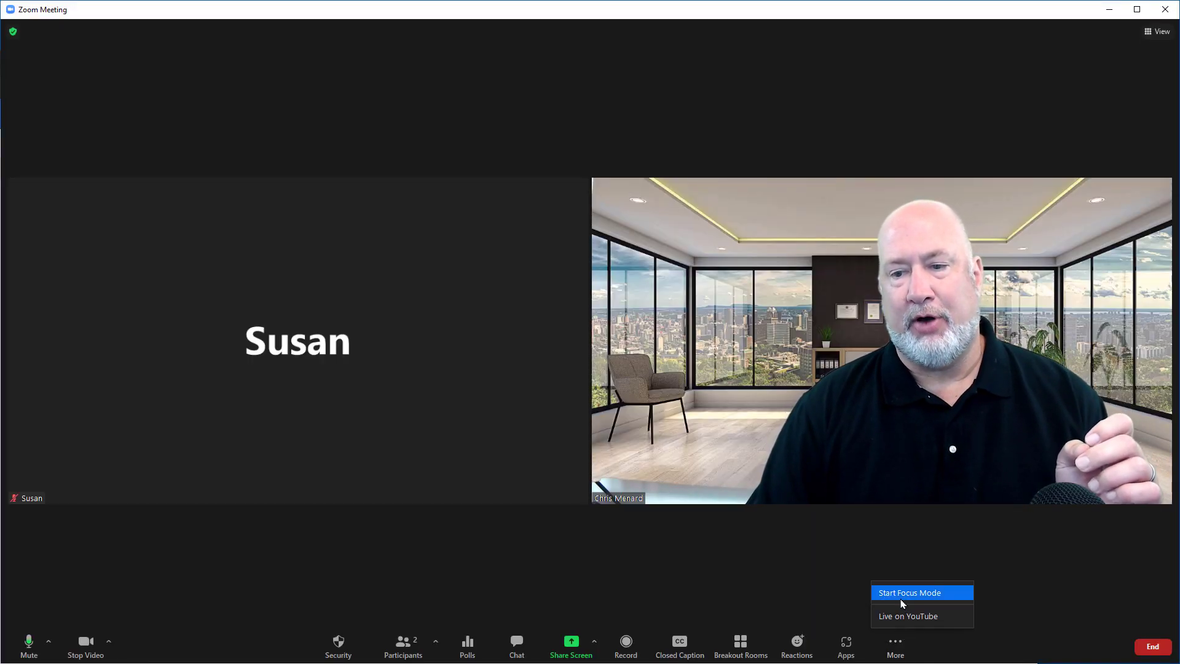
pyautogui.click(909, 593)
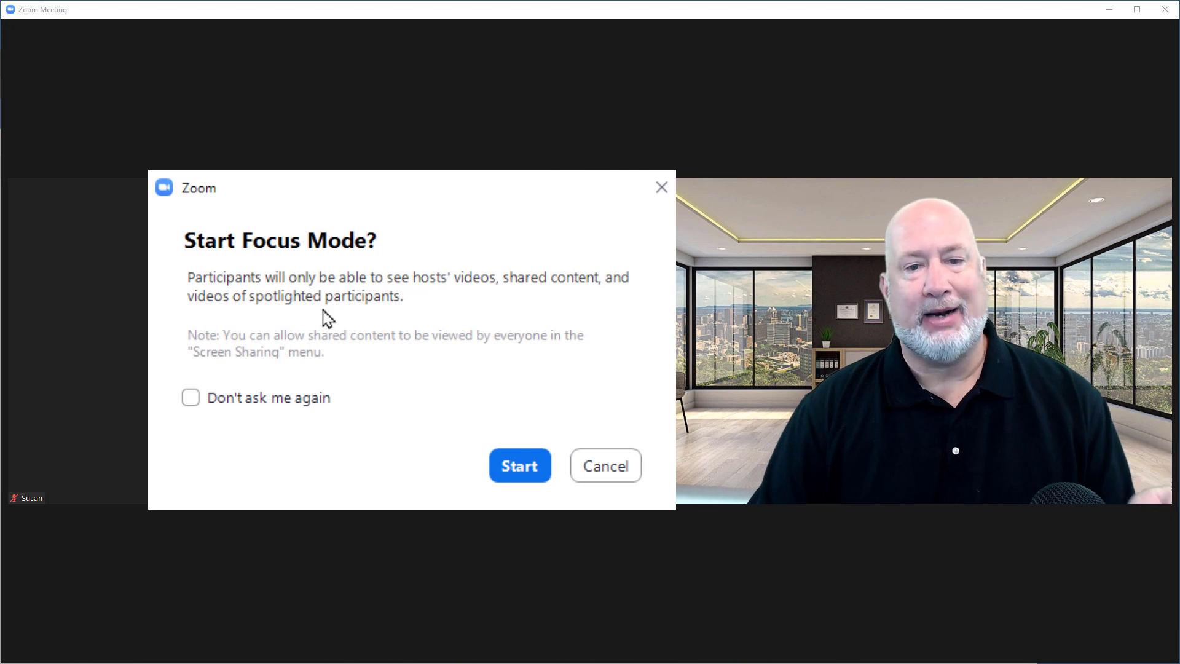
pyautogui.click(519, 465)
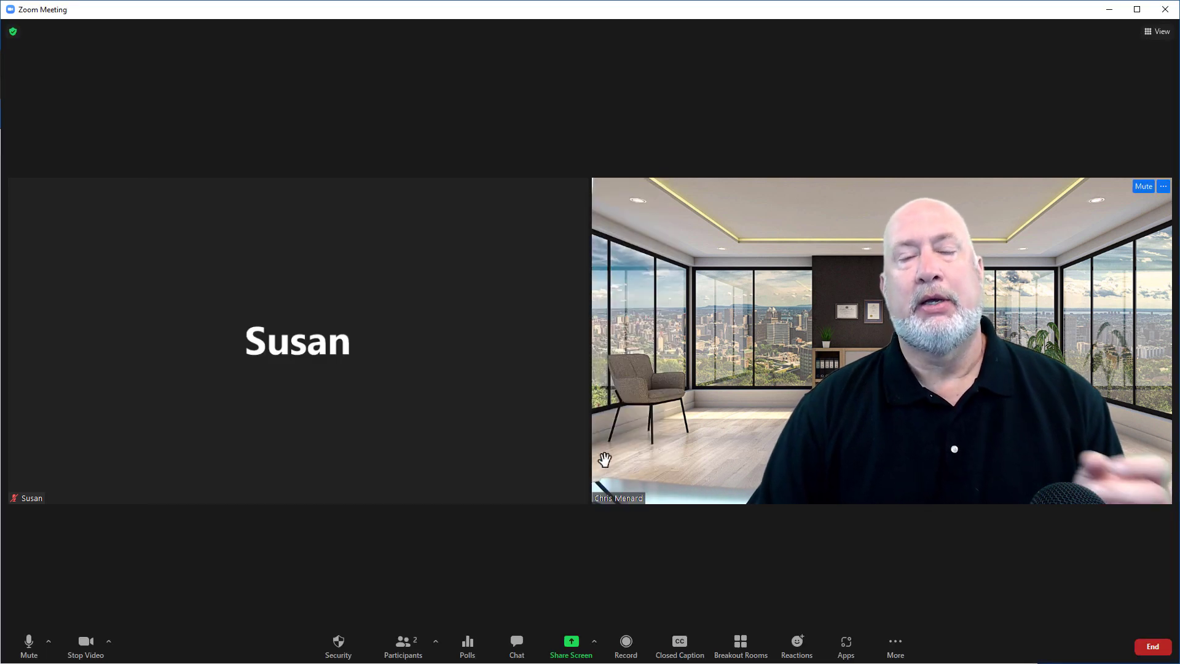
pyautogui.moveTo(482, 338)
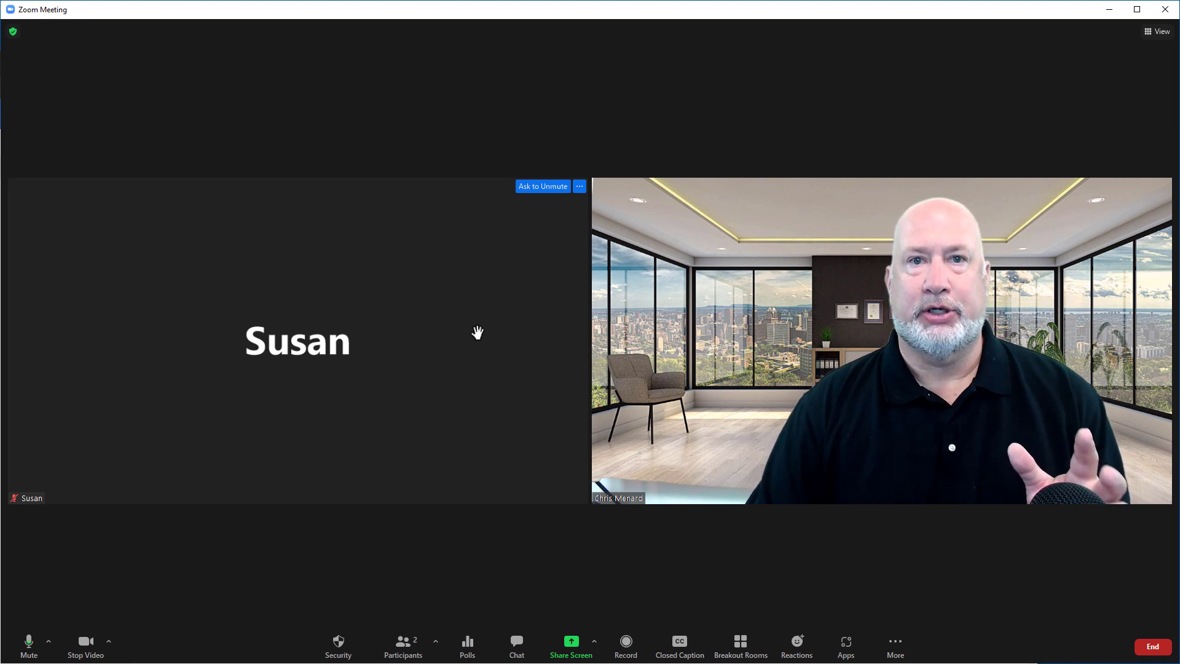
pyautogui.moveTo(445, 289)
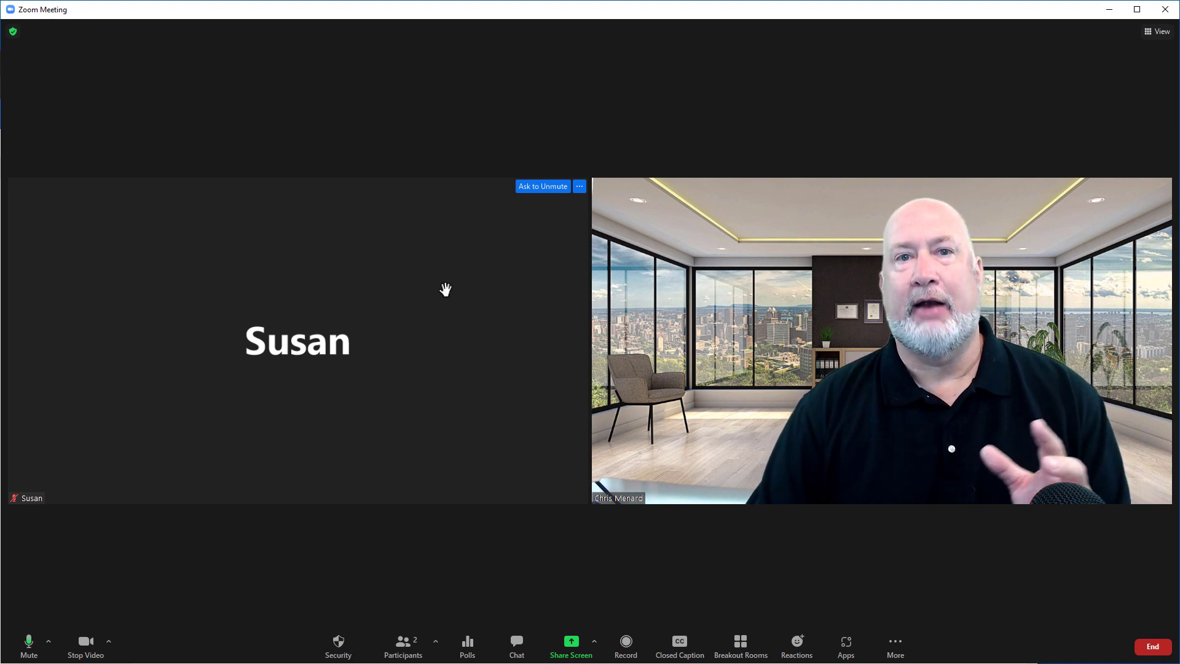
pyautogui.moveTo(546, 208)
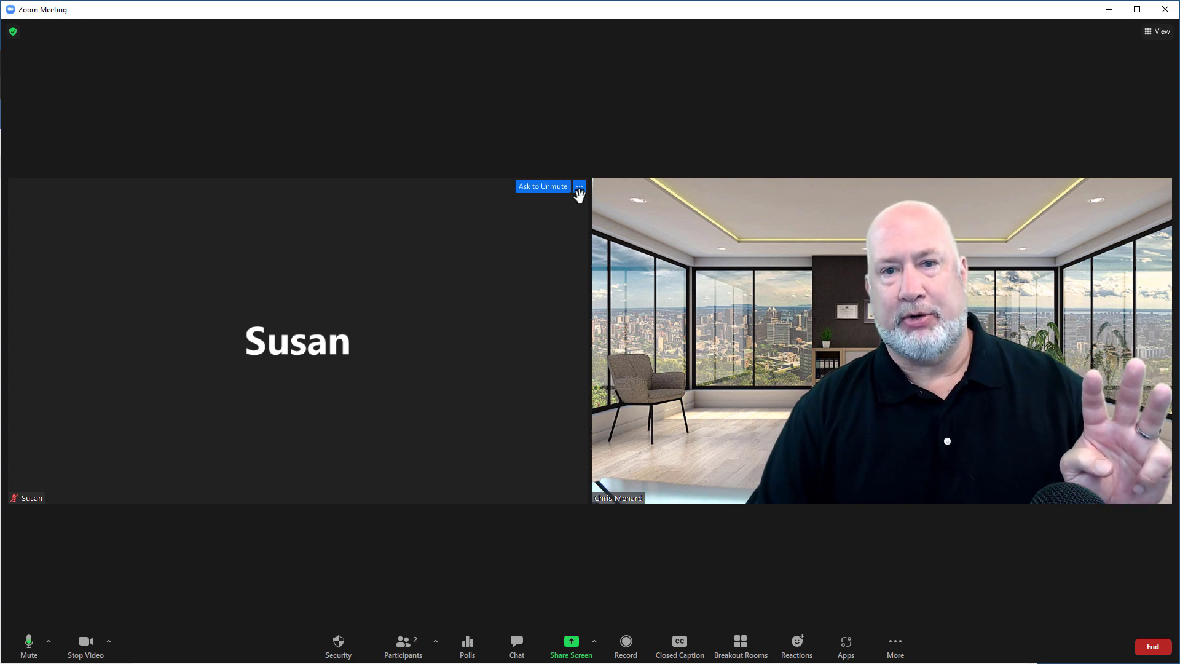
pyautogui.click(579, 186)
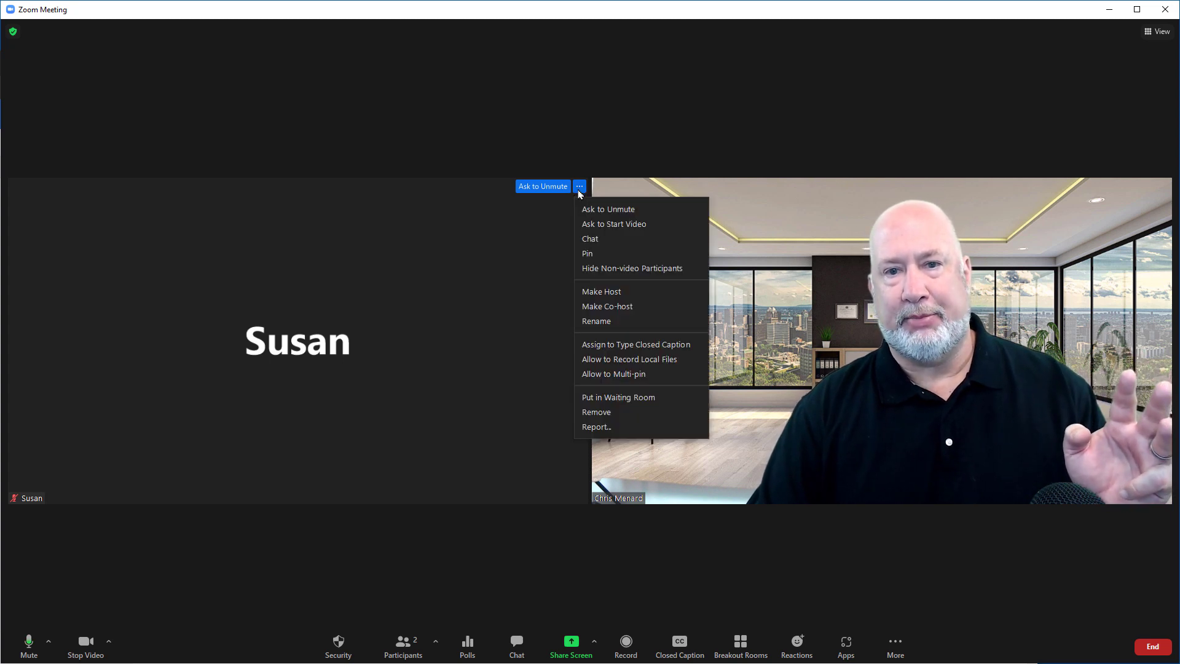